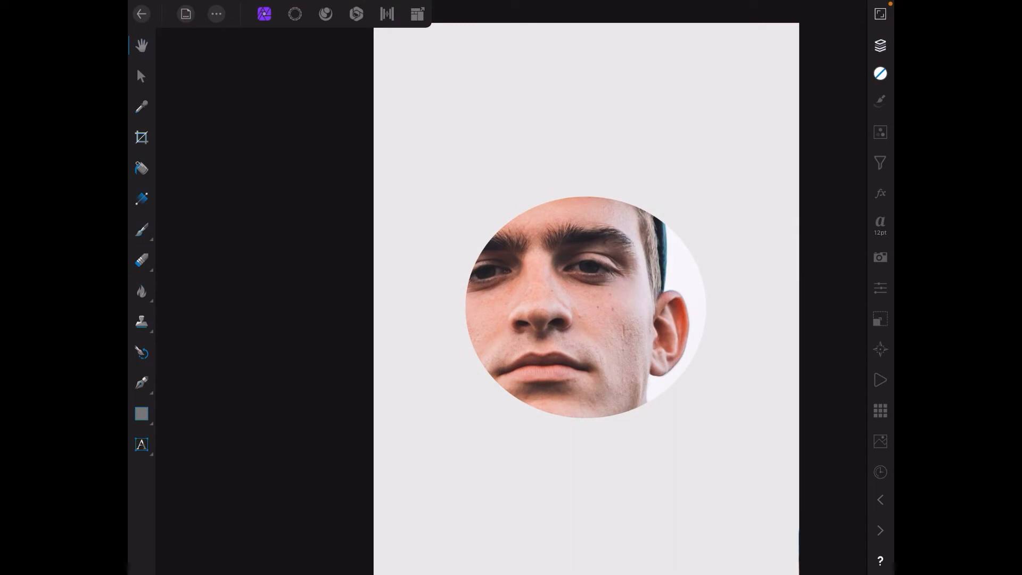
- From the gallery, create a new 4.5 × 6 in portrait document at 300 DPI with a transparent background
left_click(881, 46)
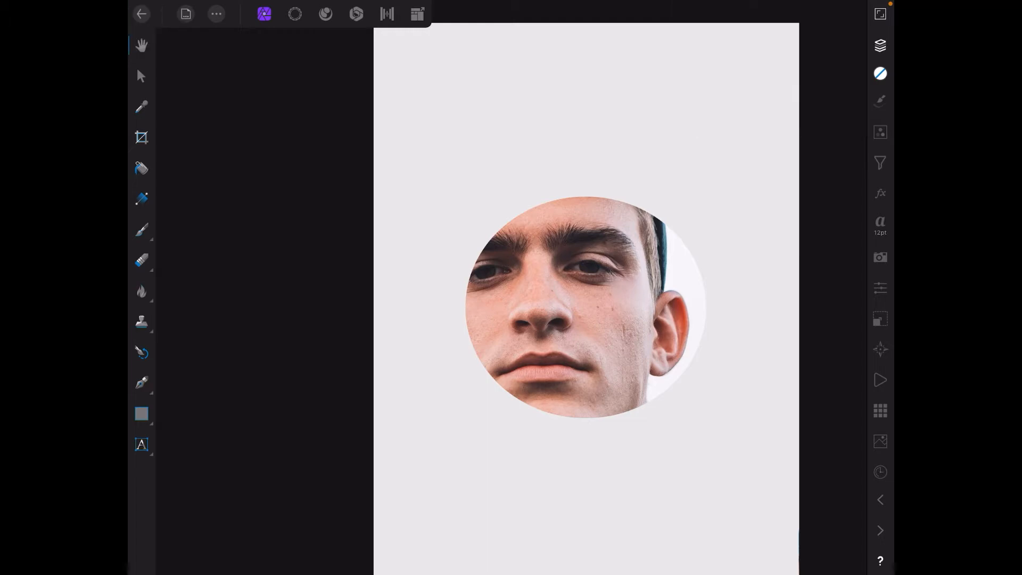
left_click(142, 14)
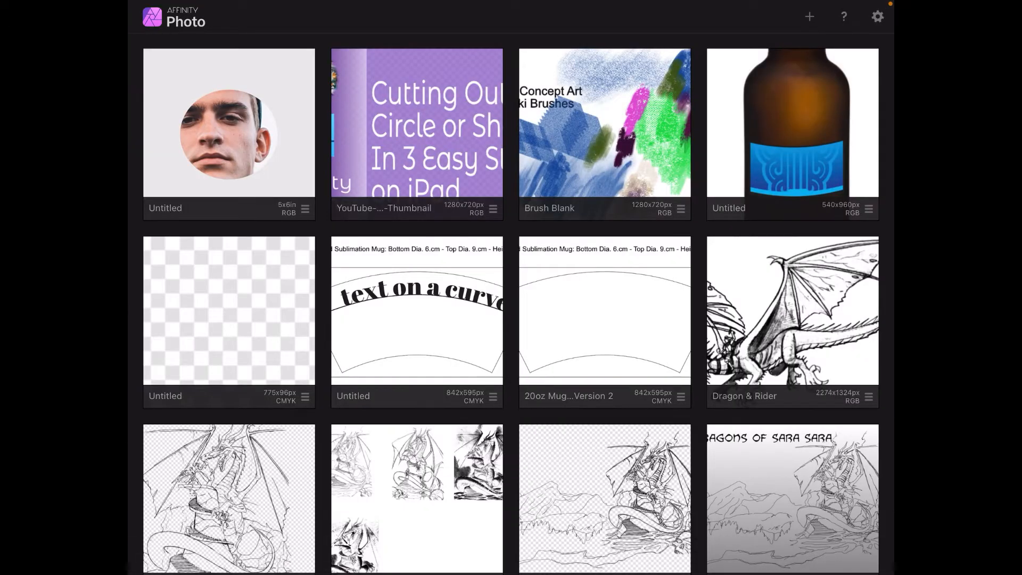
left_click(810, 16)
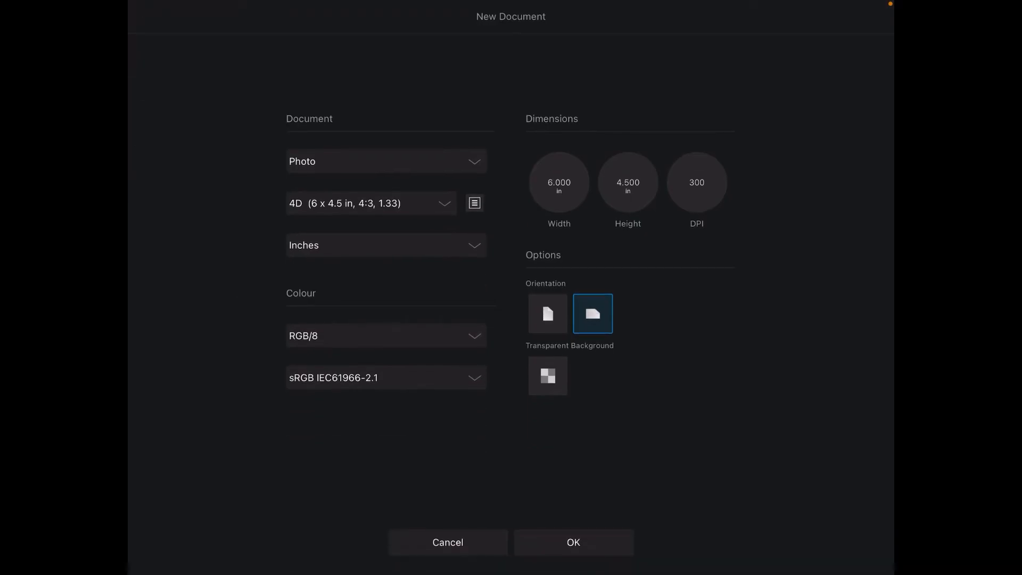
left_click(547, 313)
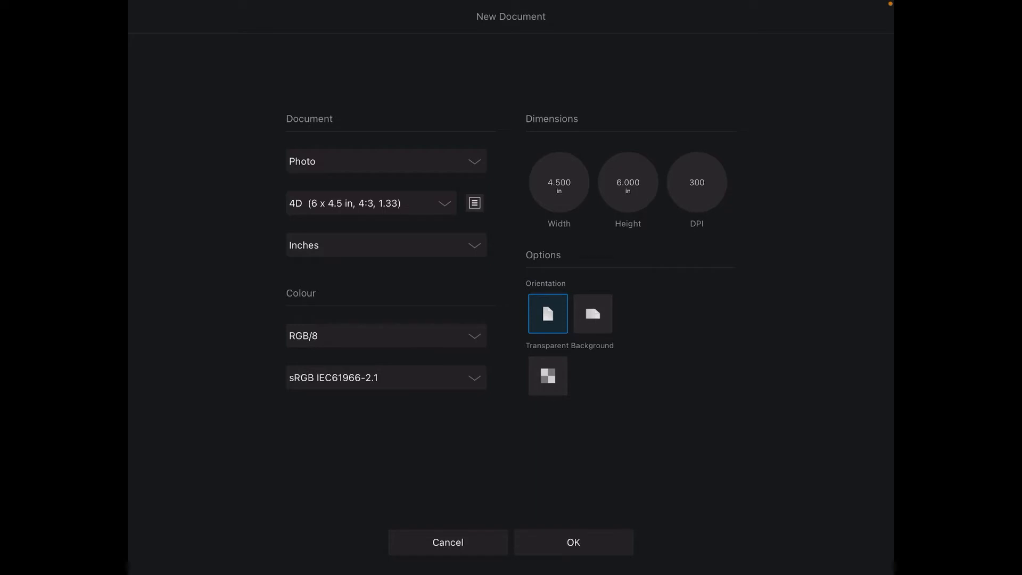
left_click(547, 376)
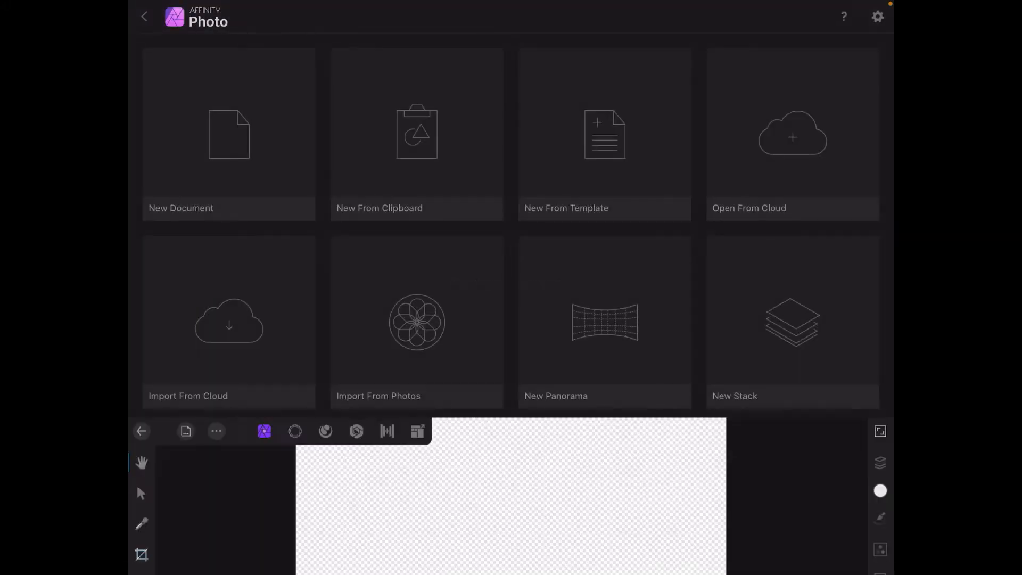
- Draw a page-filling light grey rectangle, then a centred circle above it as a separate layer
left_click(229, 134)
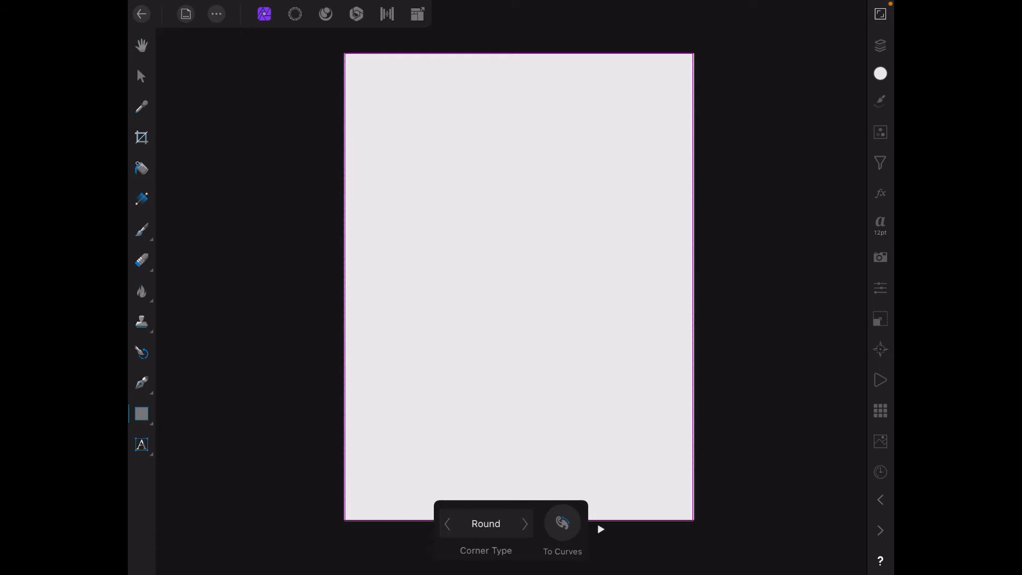
left_click(880, 45)
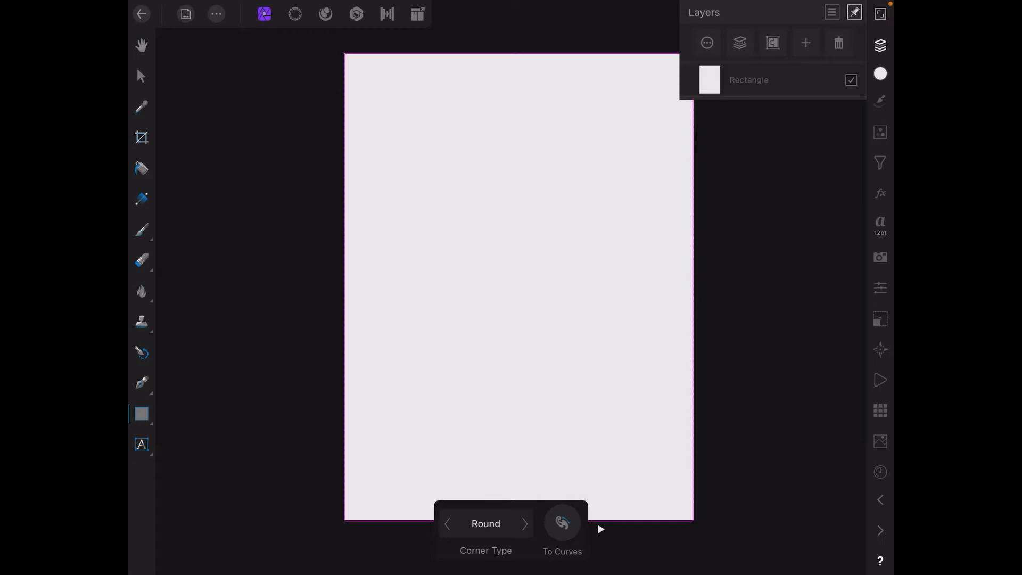
left_click(141, 414)
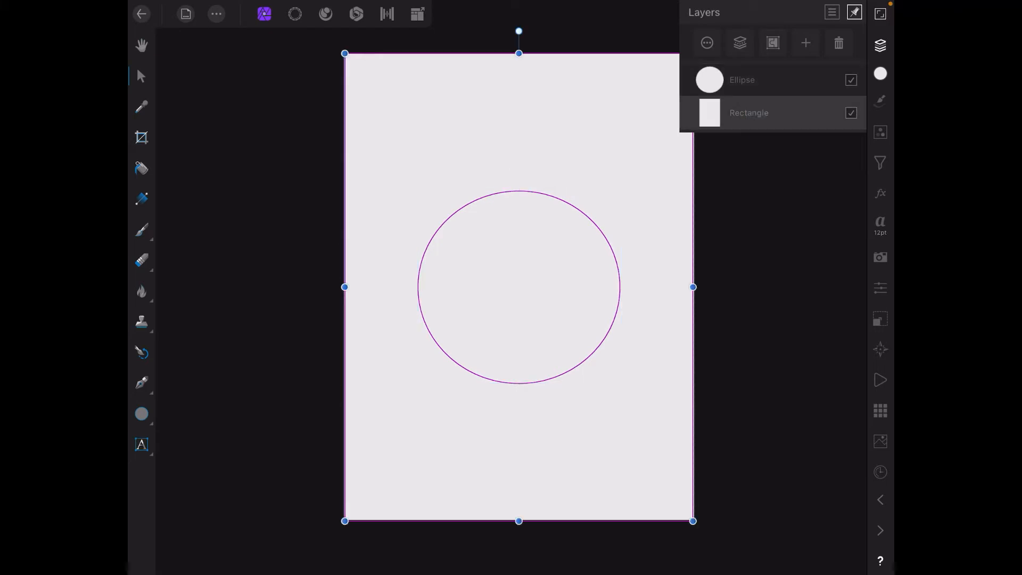
- Select both layers and use Geometry > Subtract to cut a transparent circular hole in the rectangle
left_click(742, 80)
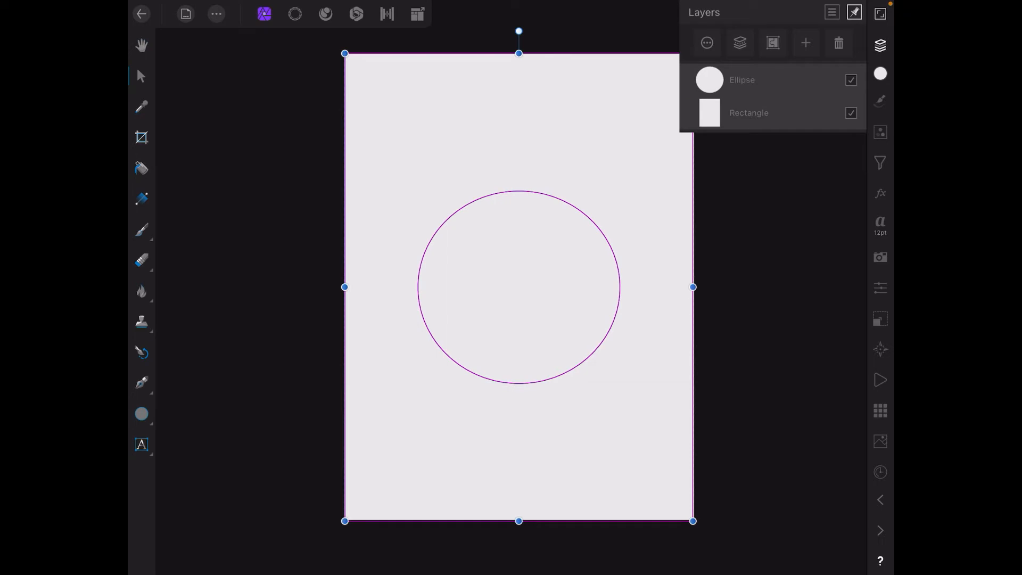
left_click(216, 14)
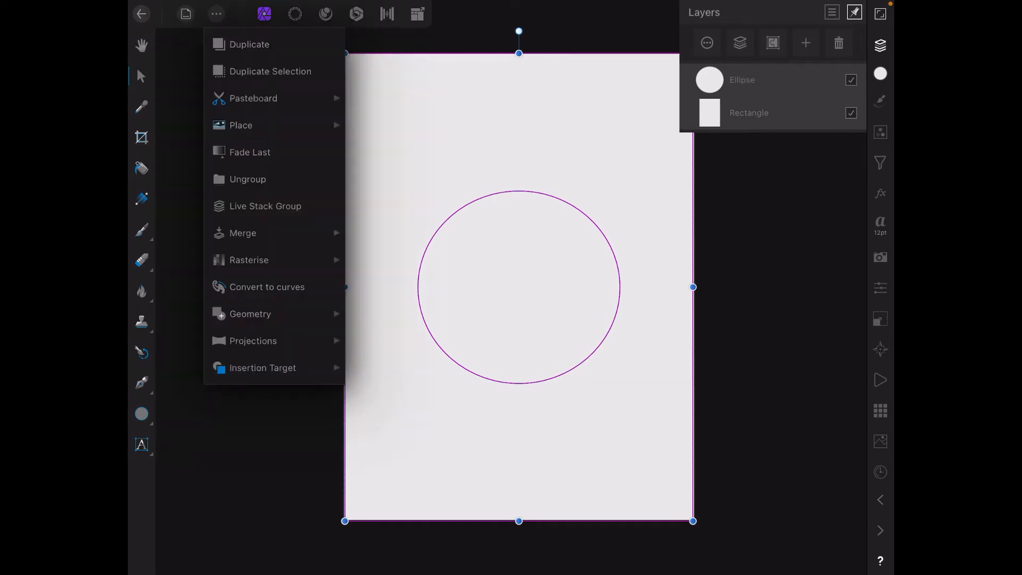
left_click(250, 313)
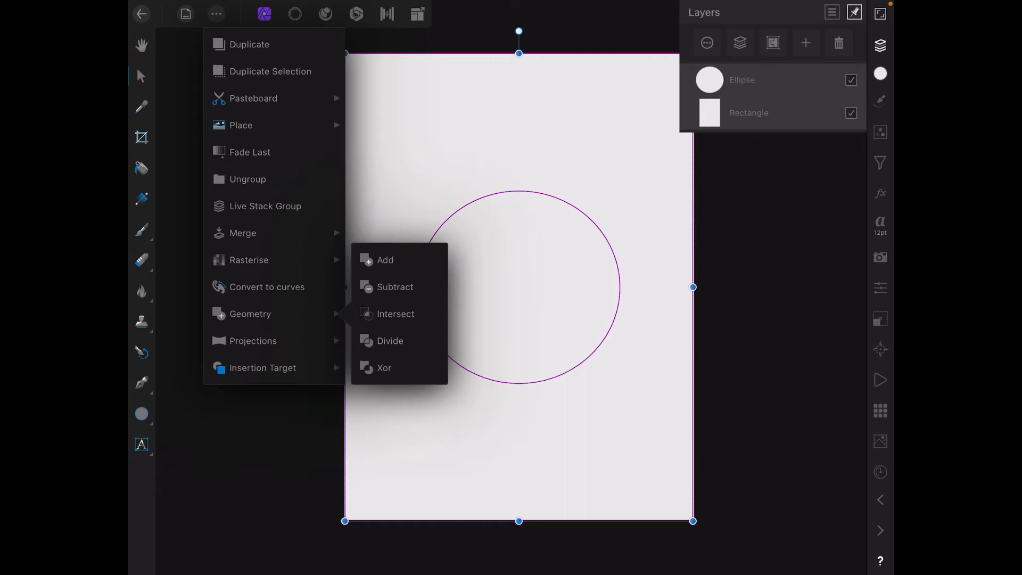
left_click(394, 286)
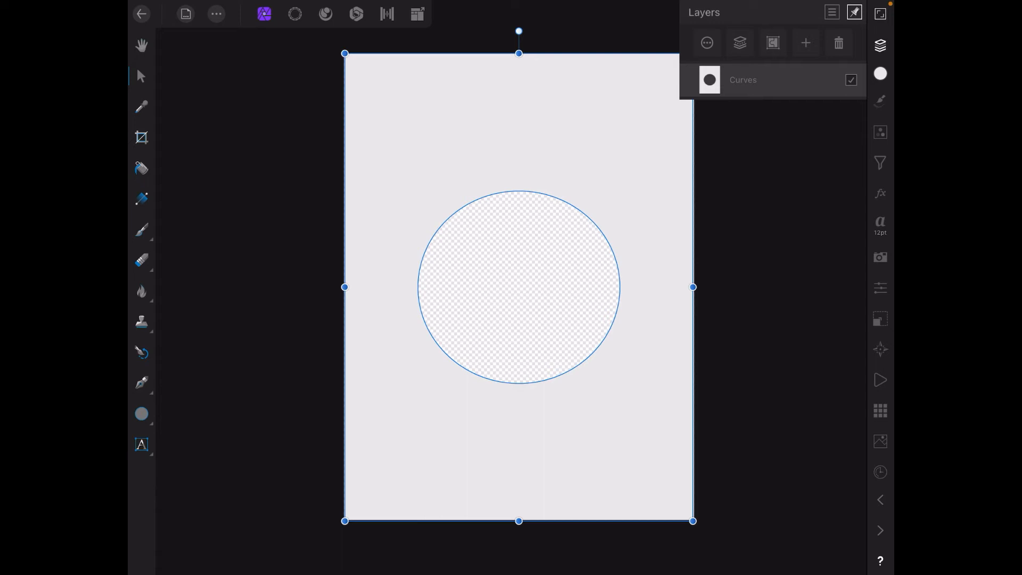
- Search the Stock studio for 'man' and place the photo of the man in glasses over the page
left_click(880, 441)
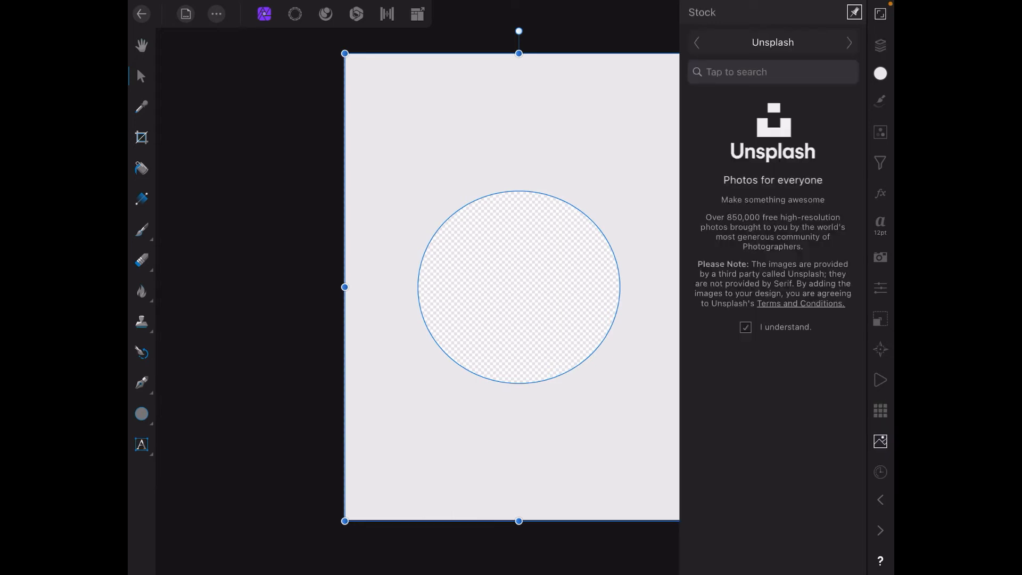
left_click(773, 71)
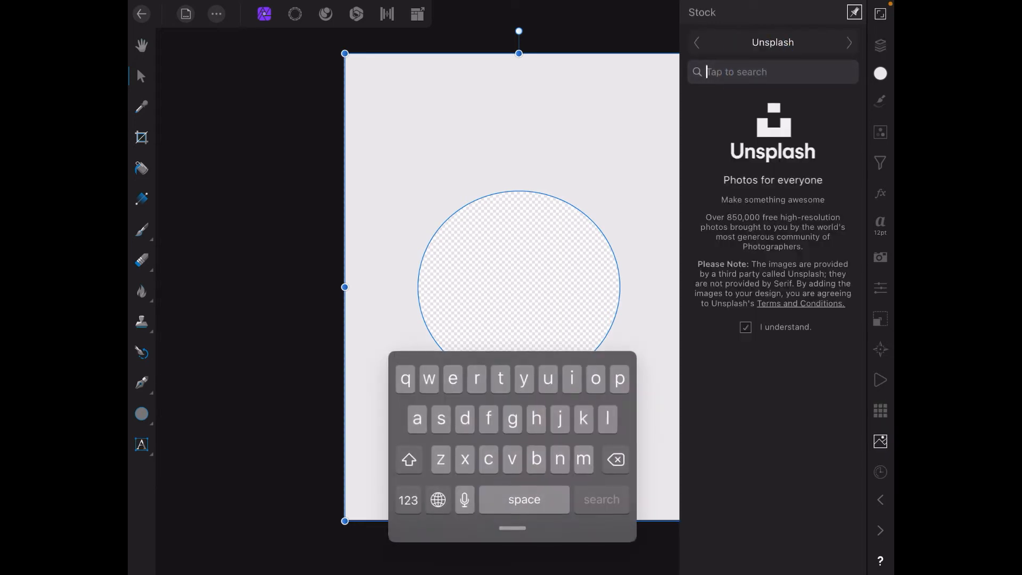
type("ma")
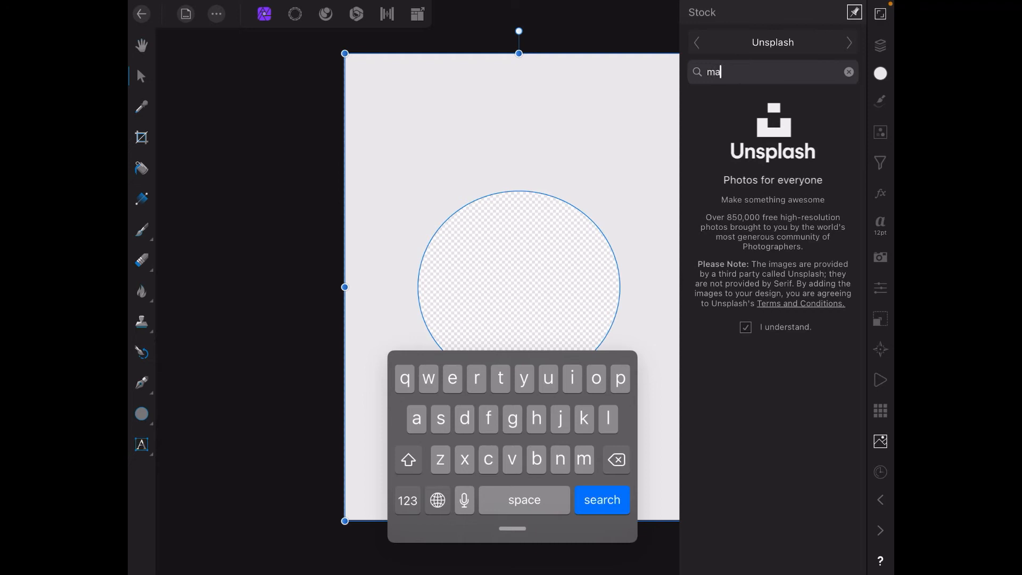
type("n")
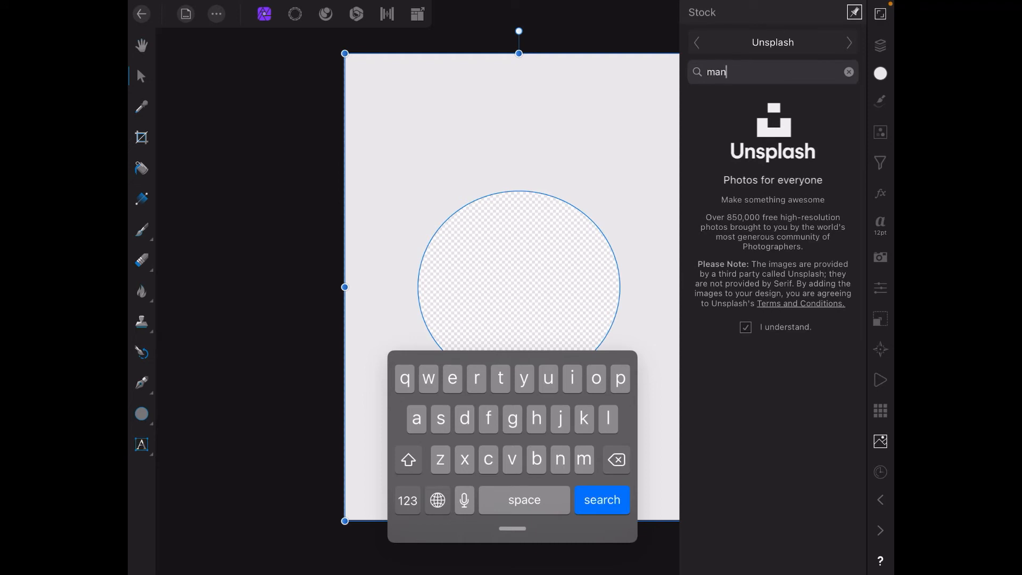
left_click(601, 500)
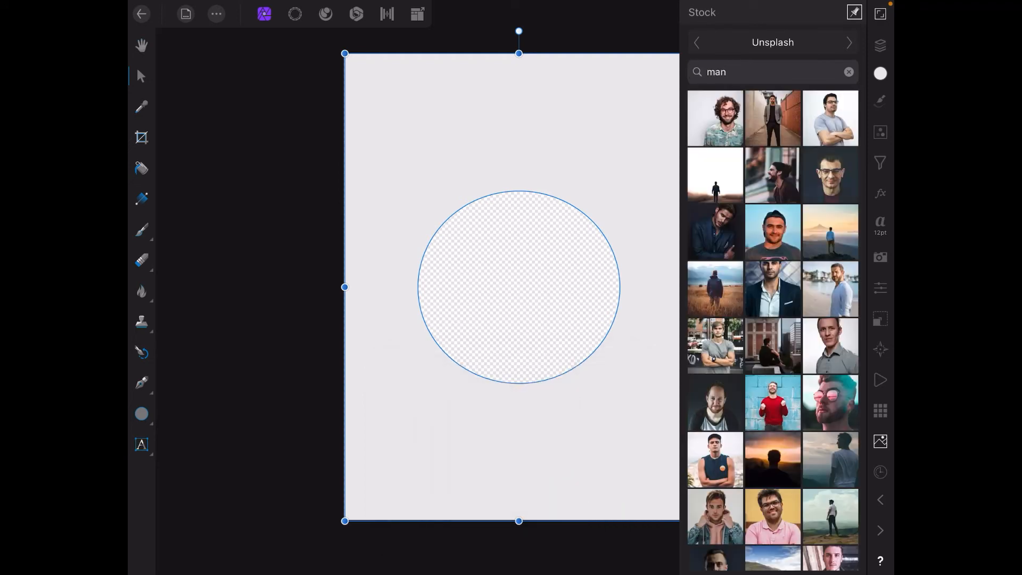
left_click(831, 118)
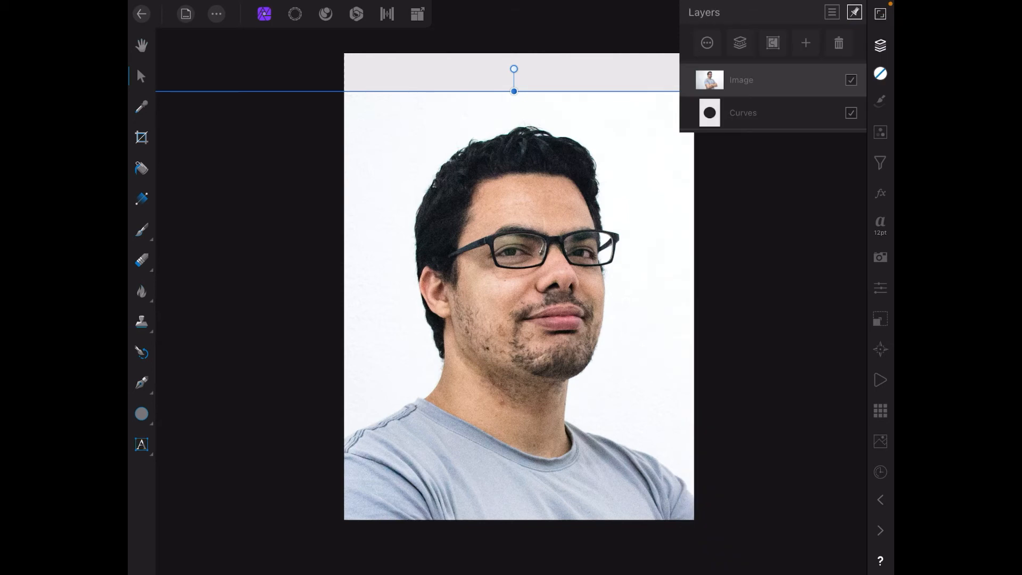
- Reposition the man's photo, then undo its placement, leaving the holed grey shape and the 'man' results
left_click(744, 112)
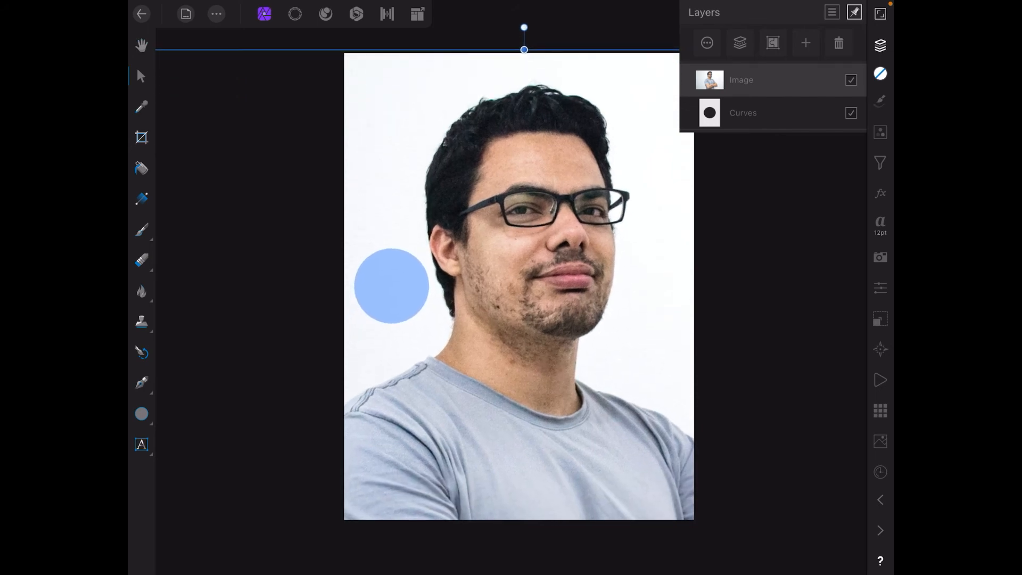
left_click_drag(524, 50, 524, 27)
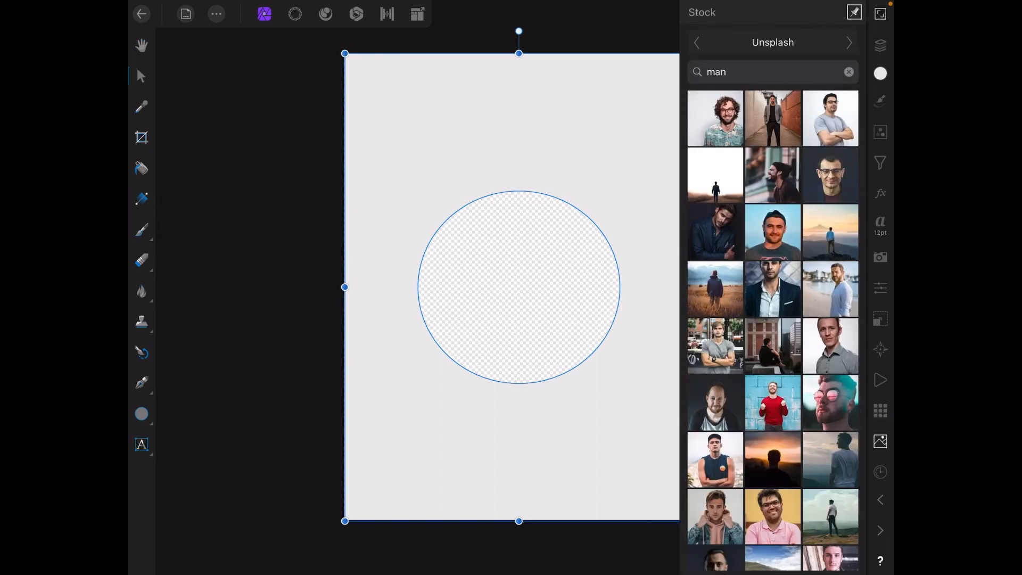
- Search the Stock studio for 'girl', place the blonde woman in sunglasses photo, and select the holed shape layer
left_click(849, 71)
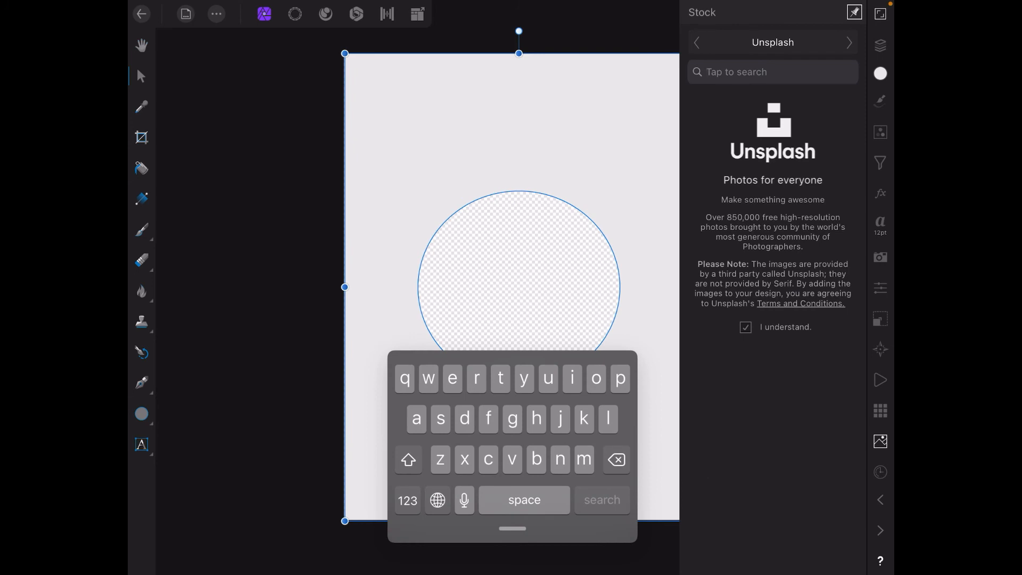
type("gir")
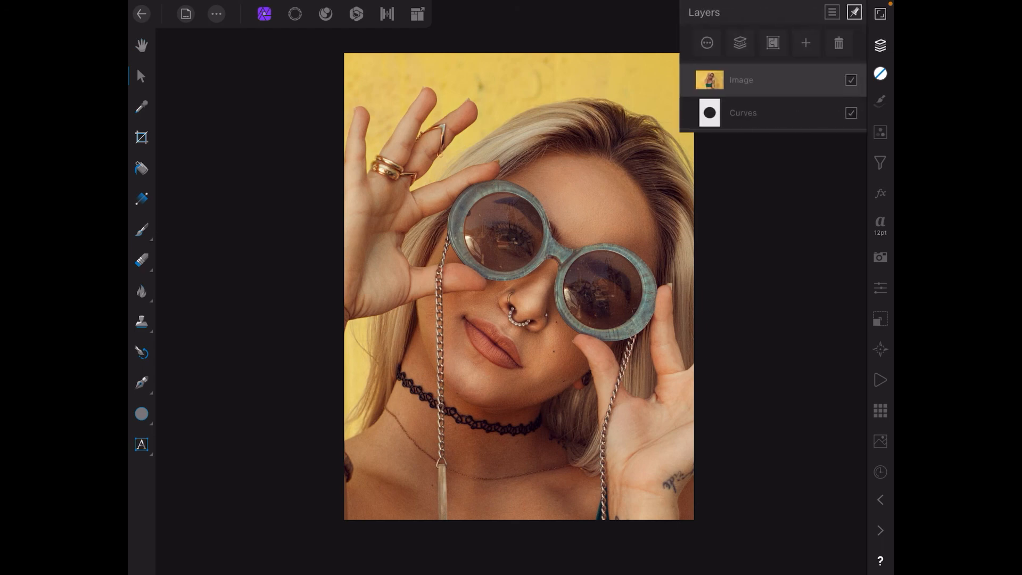
left_click(743, 111)
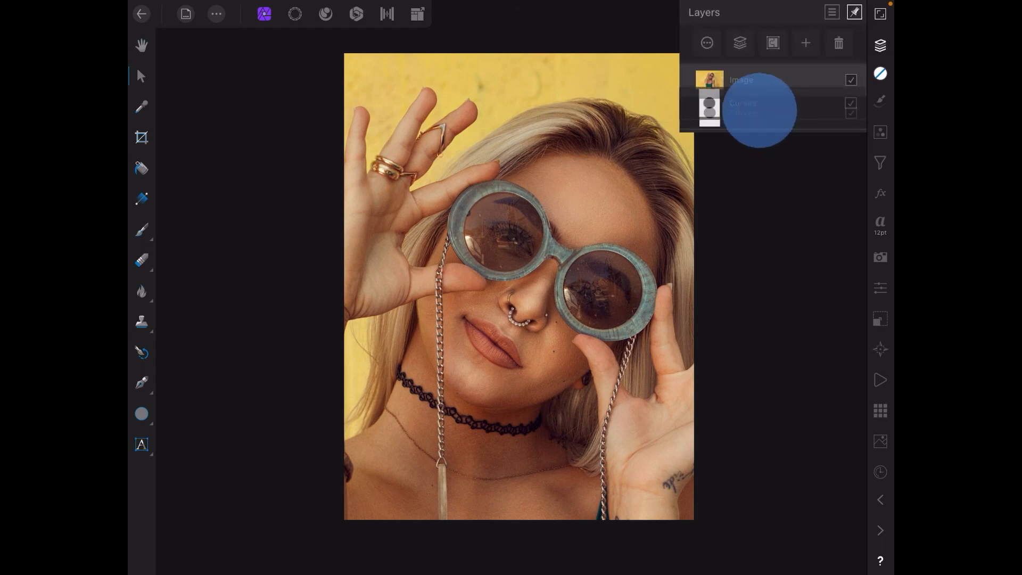